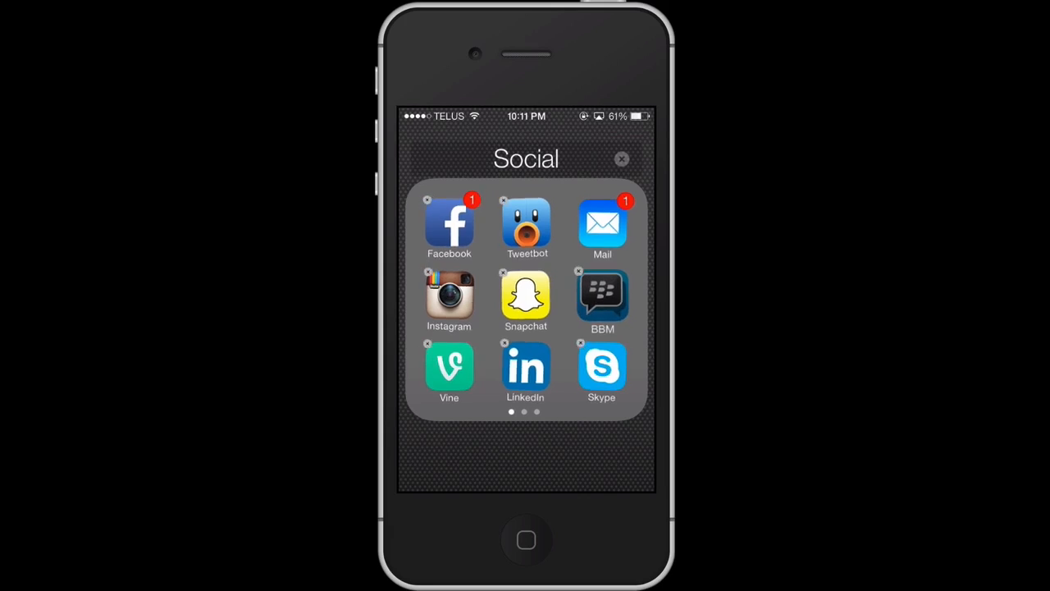
# Step: Delete BBM, Vine, Skype and Path from the Social folder, confirming each removal
pyautogui.click(578, 271)
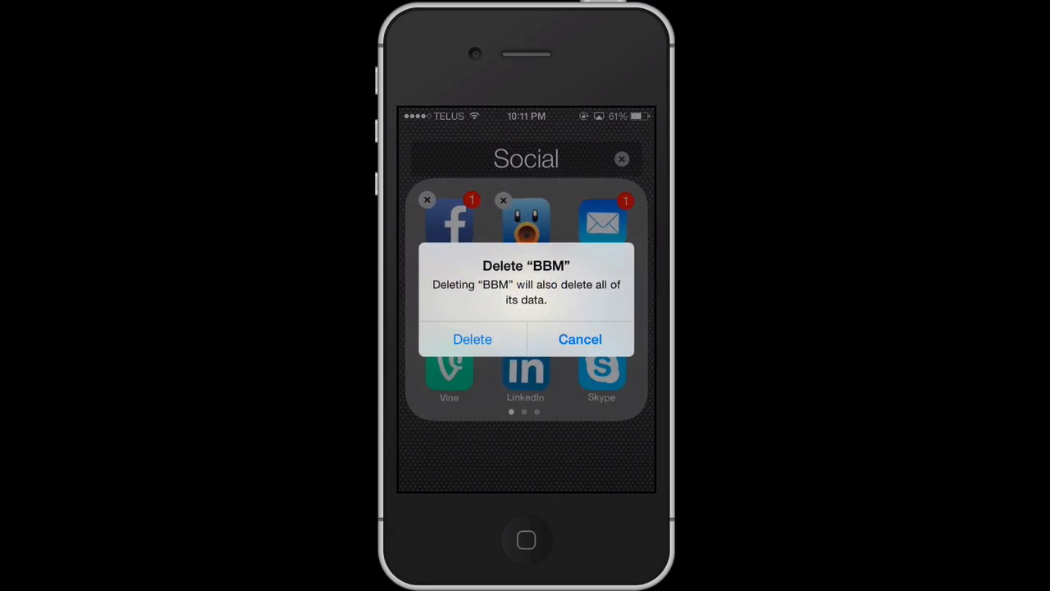
pyautogui.click(472, 338)
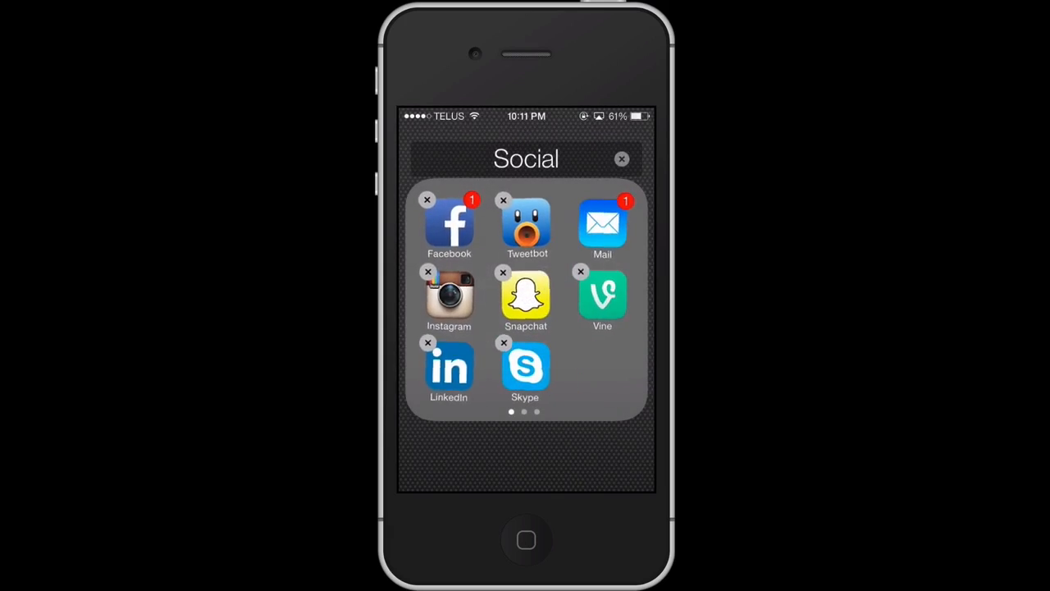
pyautogui.click(581, 271)
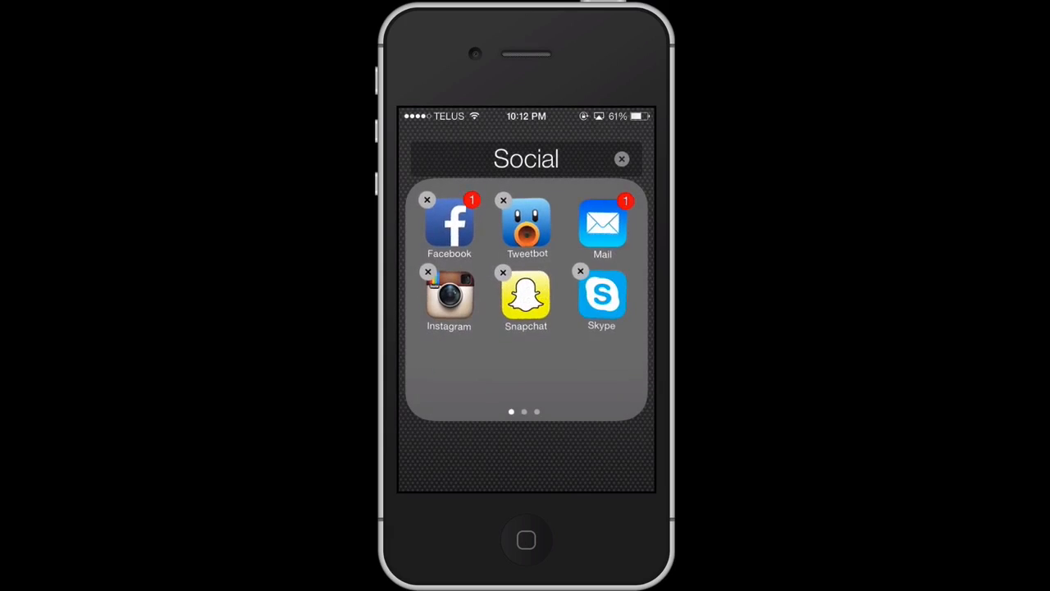
pyautogui.click(580, 270)
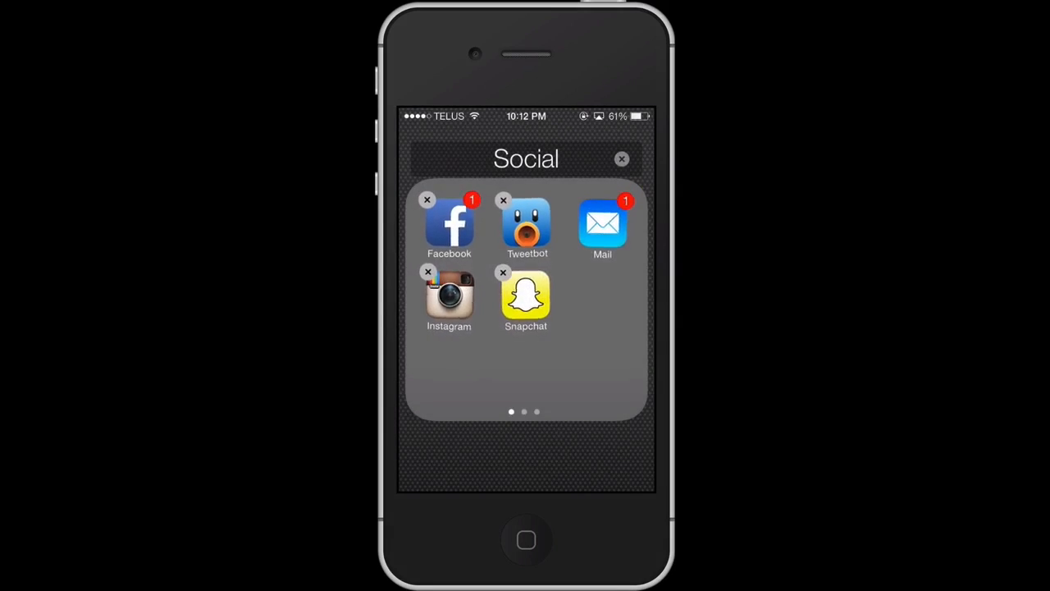
pyautogui.click(427, 200)
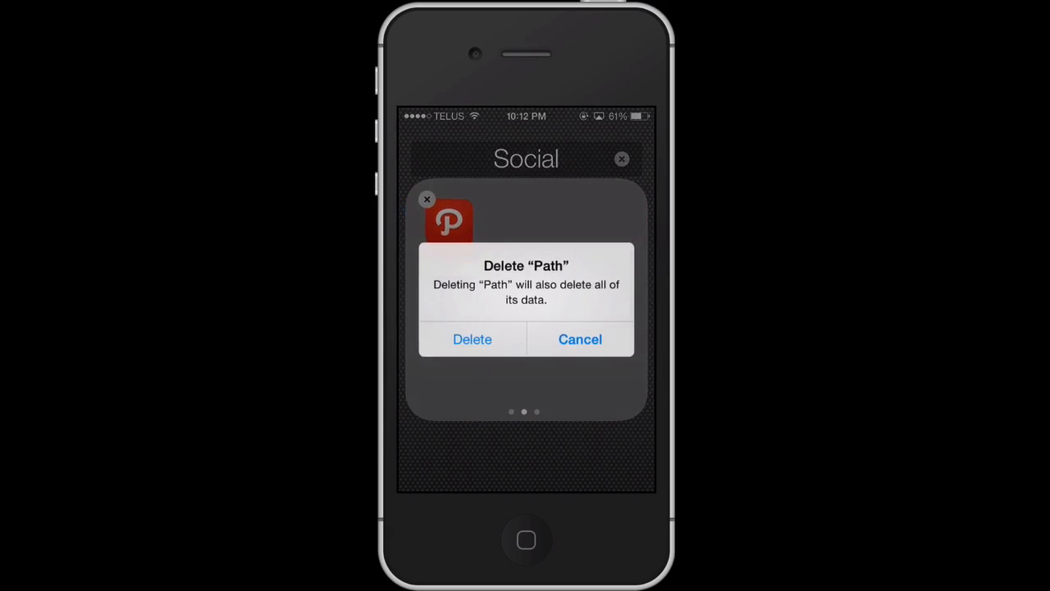
pyautogui.click(472, 339)
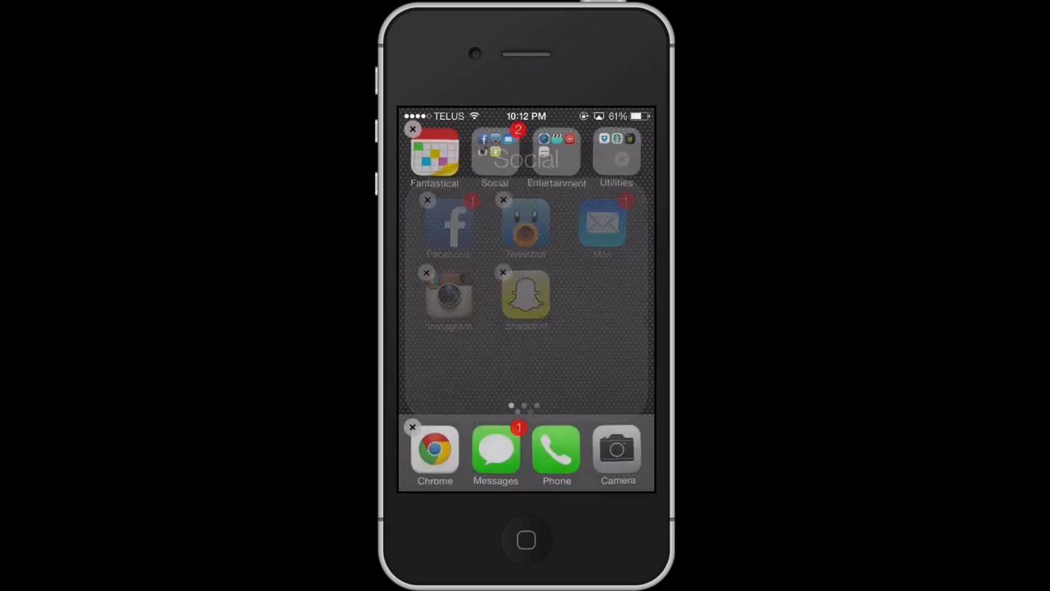
# Step: Open the Entertainment folder, delete Songza with its data, and swipe to page two
pyautogui.click(556, 156)
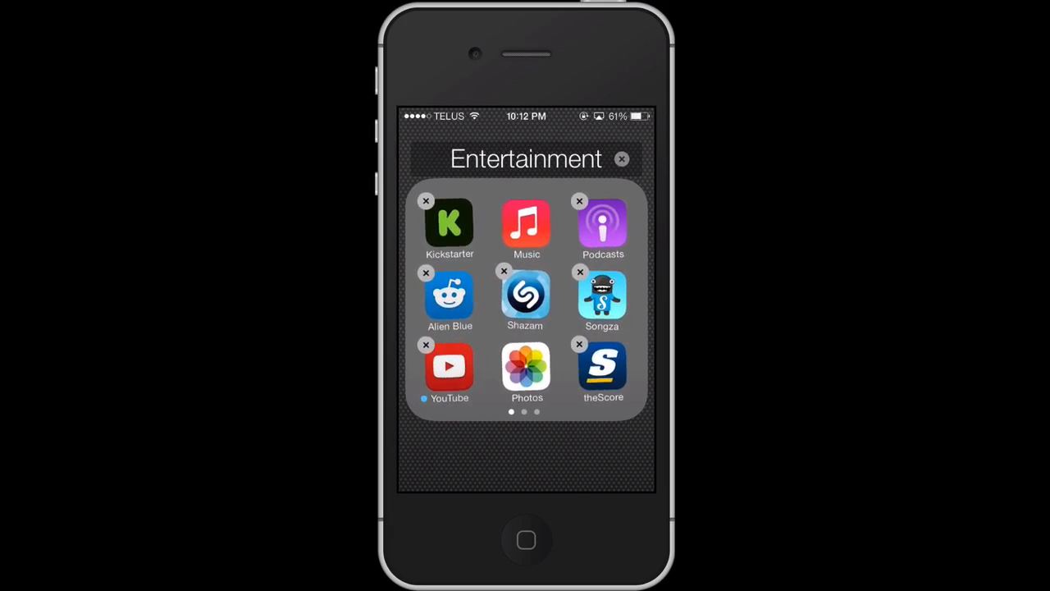
pyautogui.click(579, 272)
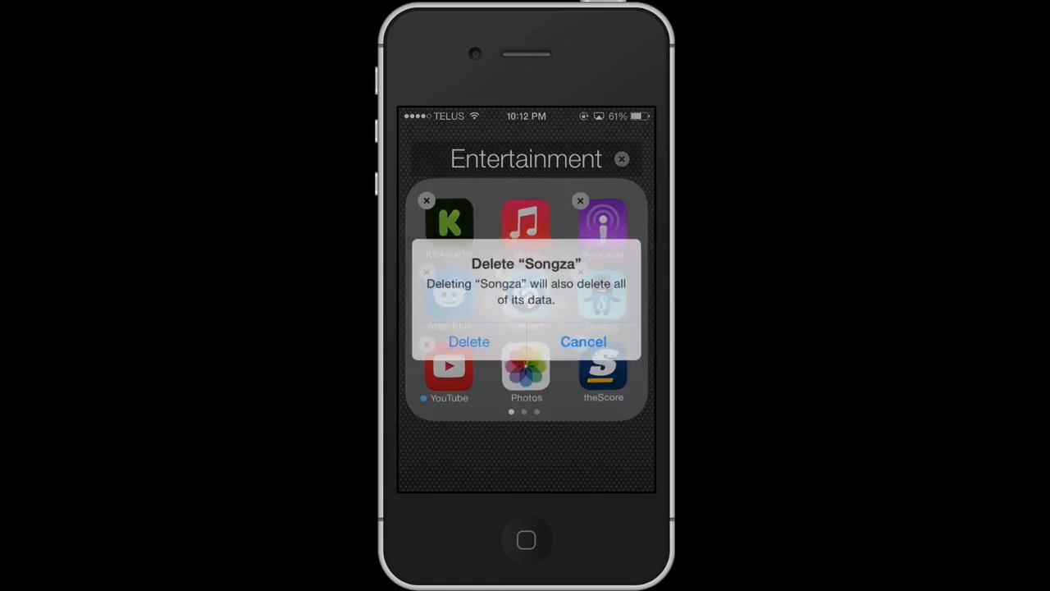
pyautogui.click(468, 341)
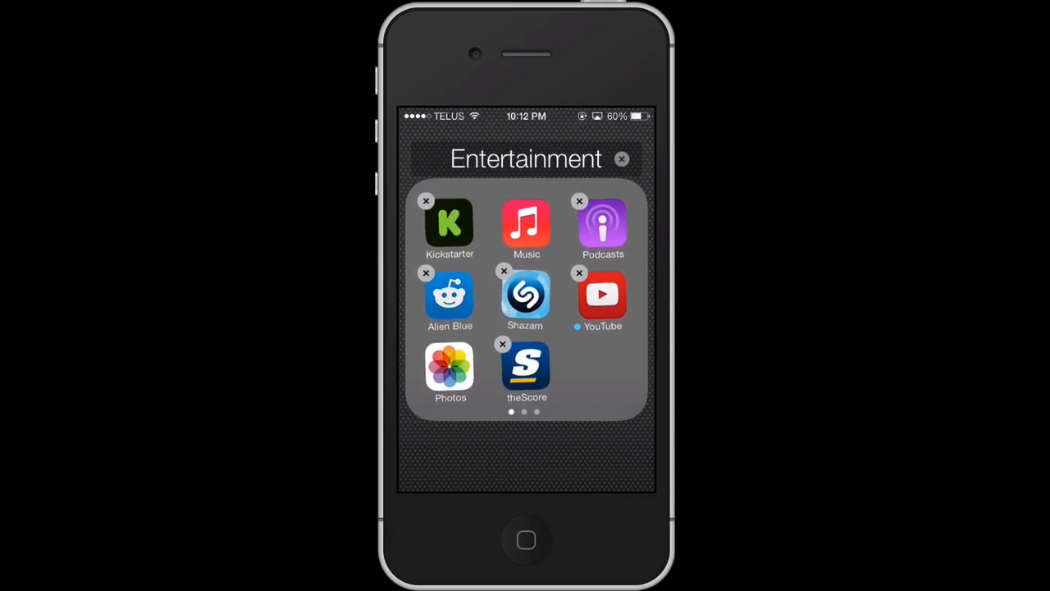
pyautogui.hscroll(-3)
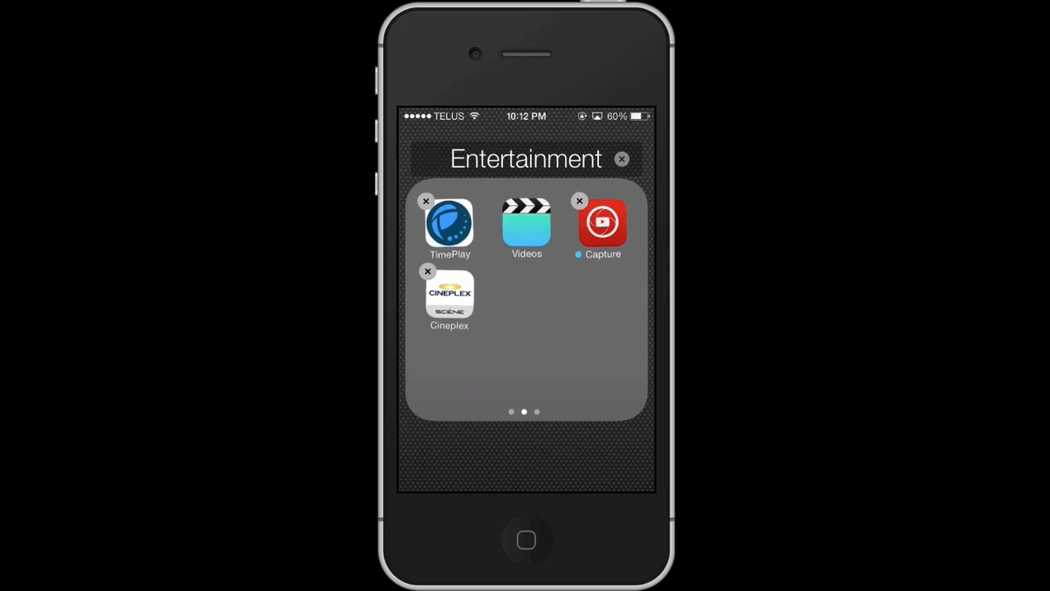
pyautogui.click(579, 200)
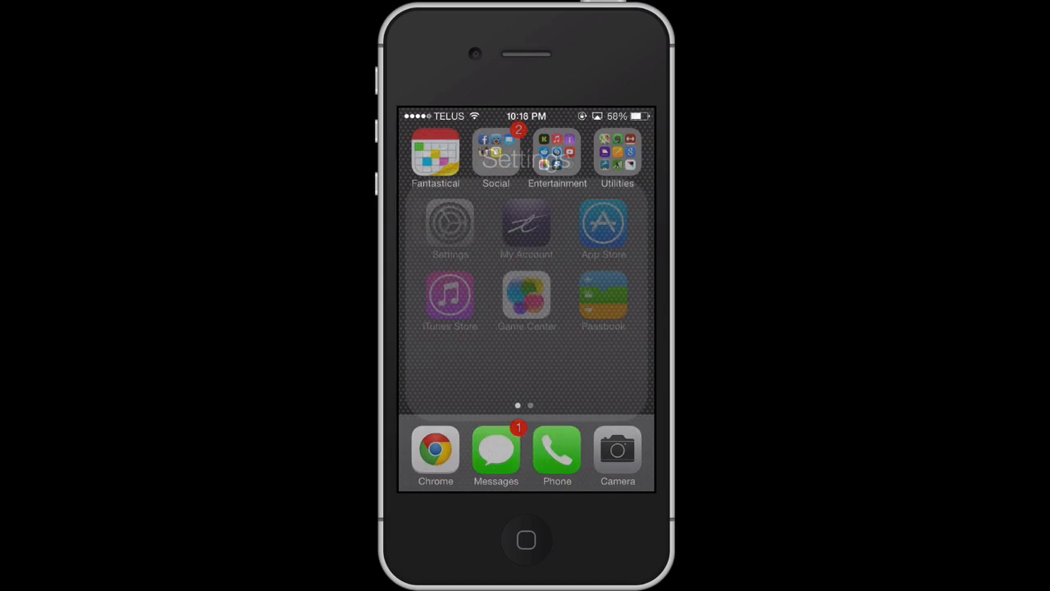
# Step: Open Utilities and delete FanGraphs, Google, Weather!, Pages and Evernote
pyautogui.click(617, 153)
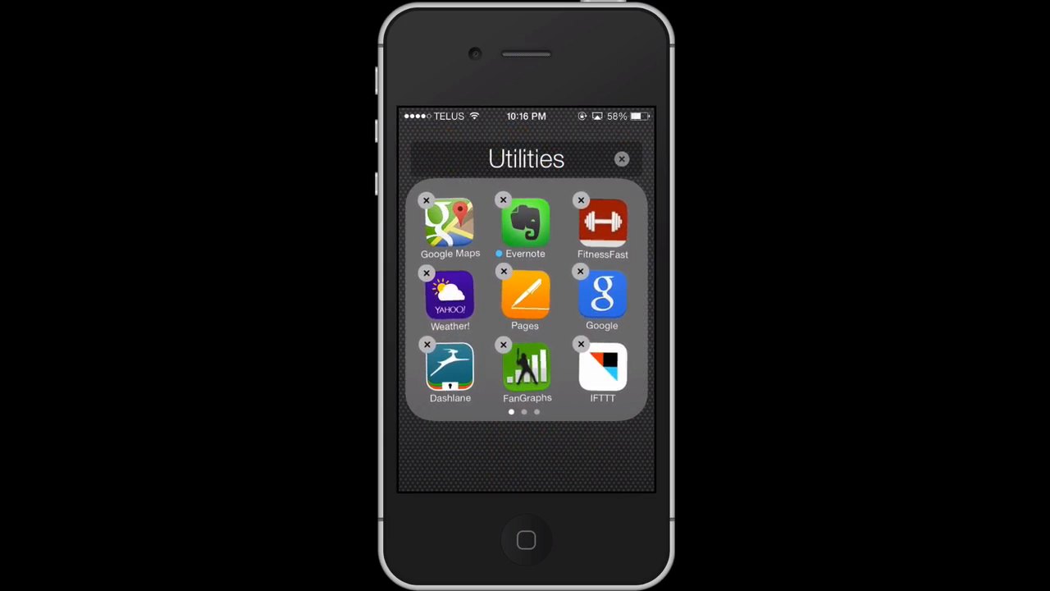
pyautogui.click(503, 343)
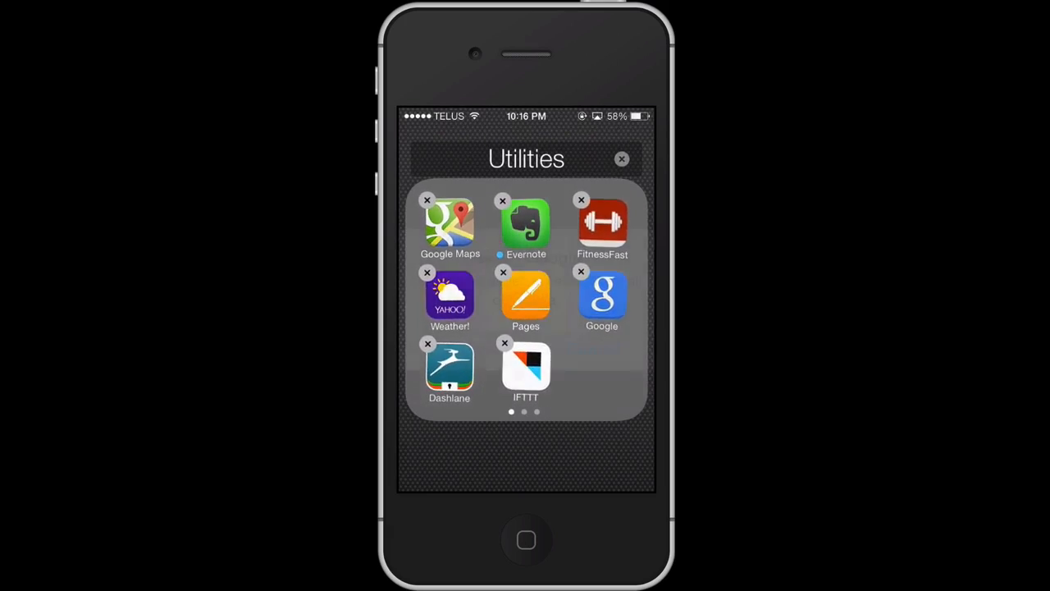
pyautogui.click(580, 271)
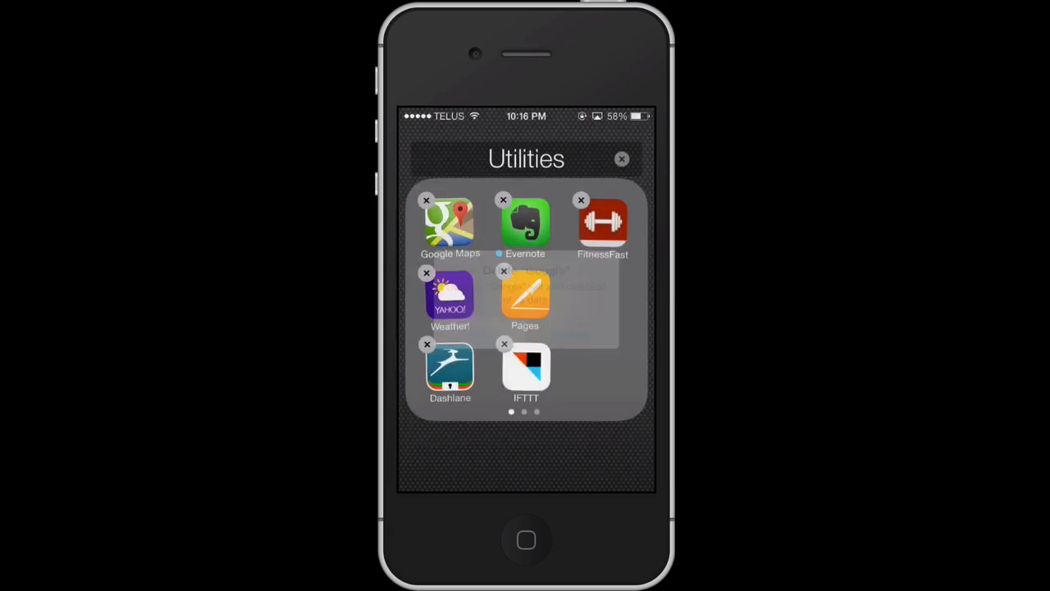
pyautogui.click(426, 271)
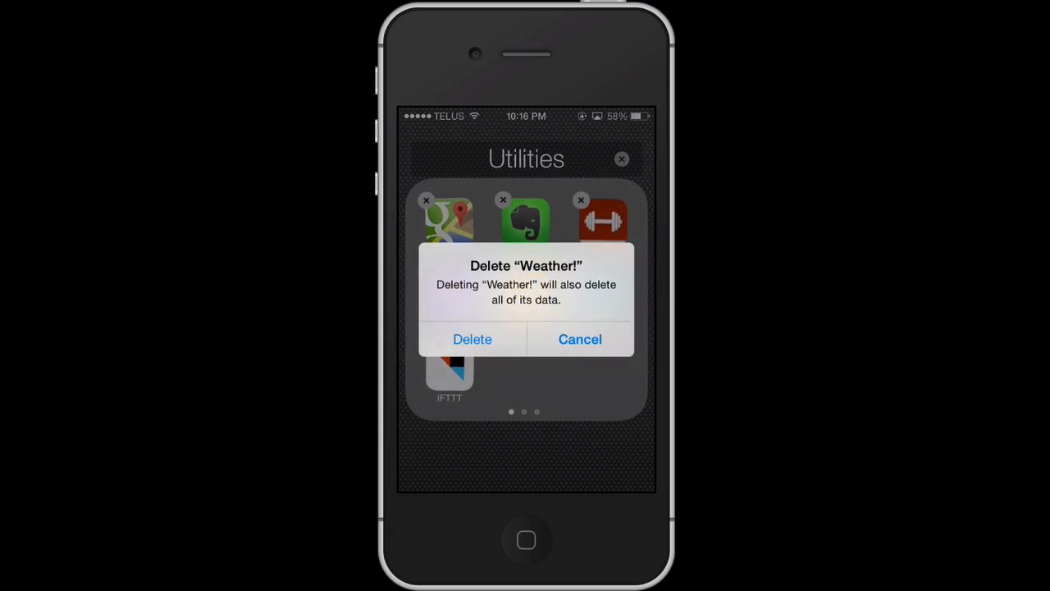
pyautogui.click(471, 339)
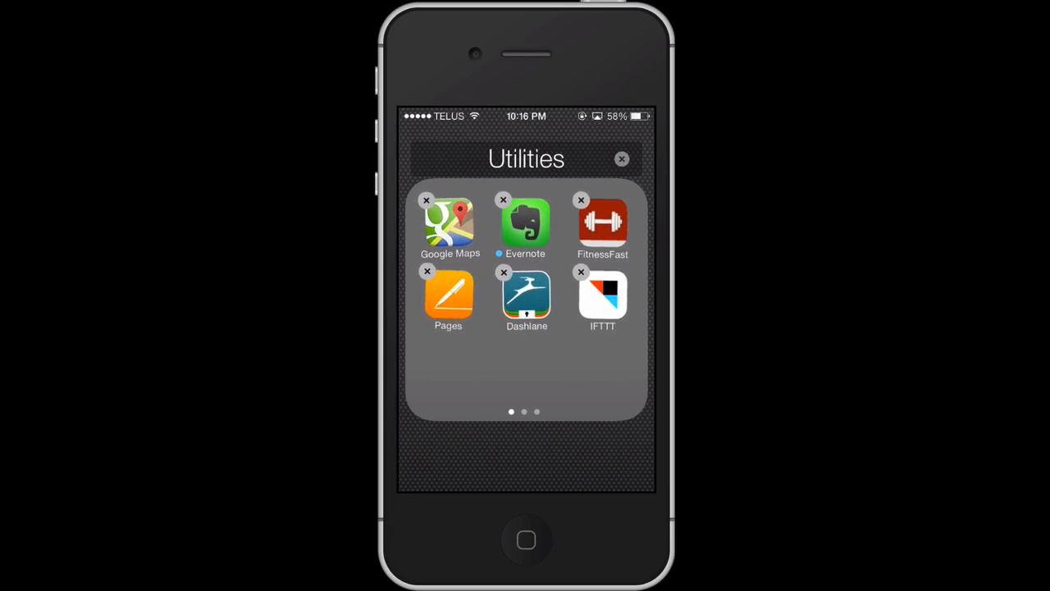
pyautogui.click(426, 271)
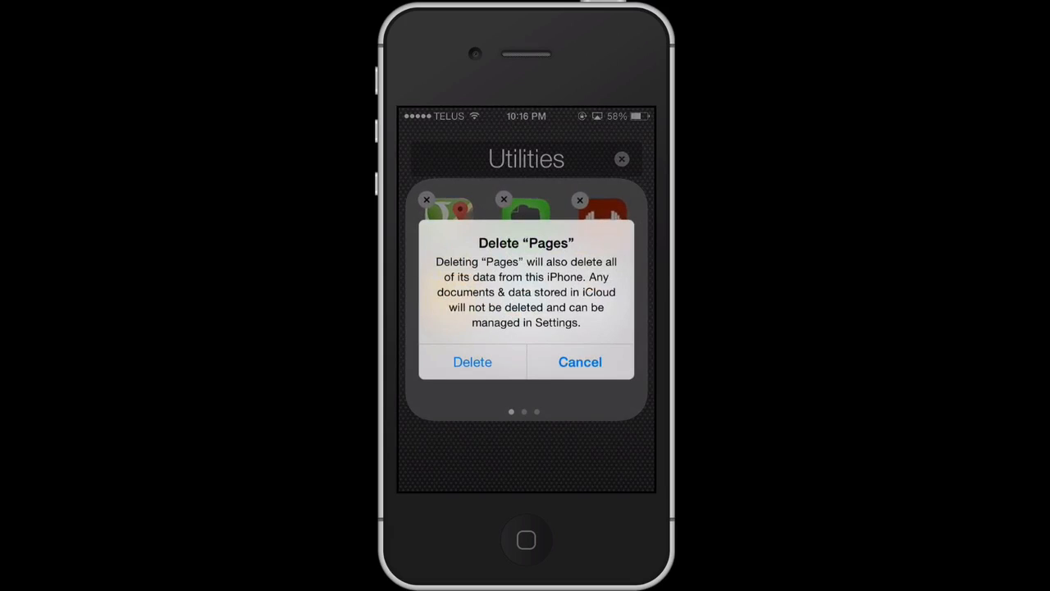
pyautogui.click(472, 362)
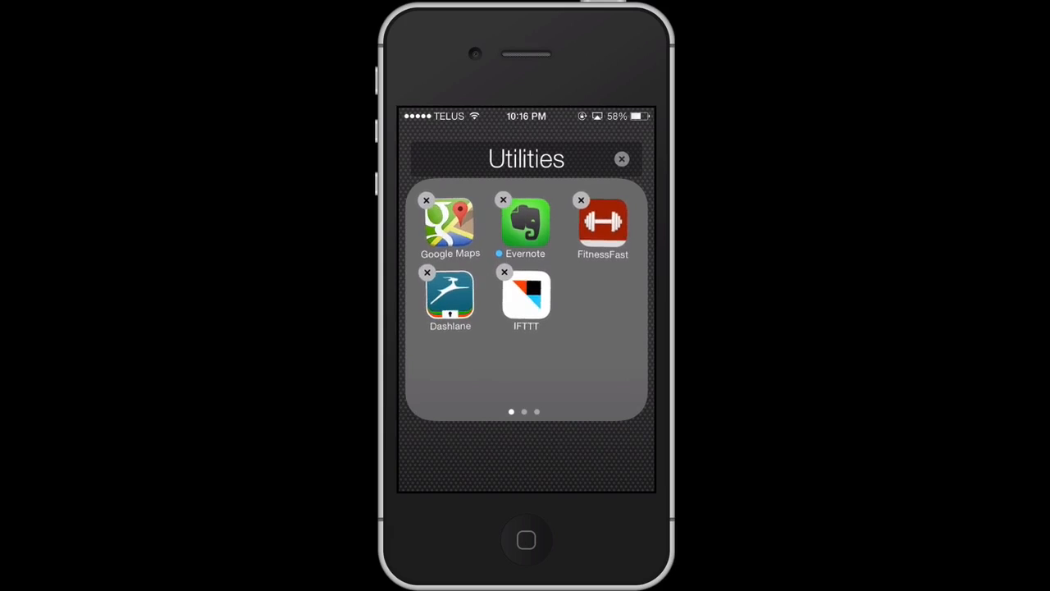
pyautogui.click(503, 199)
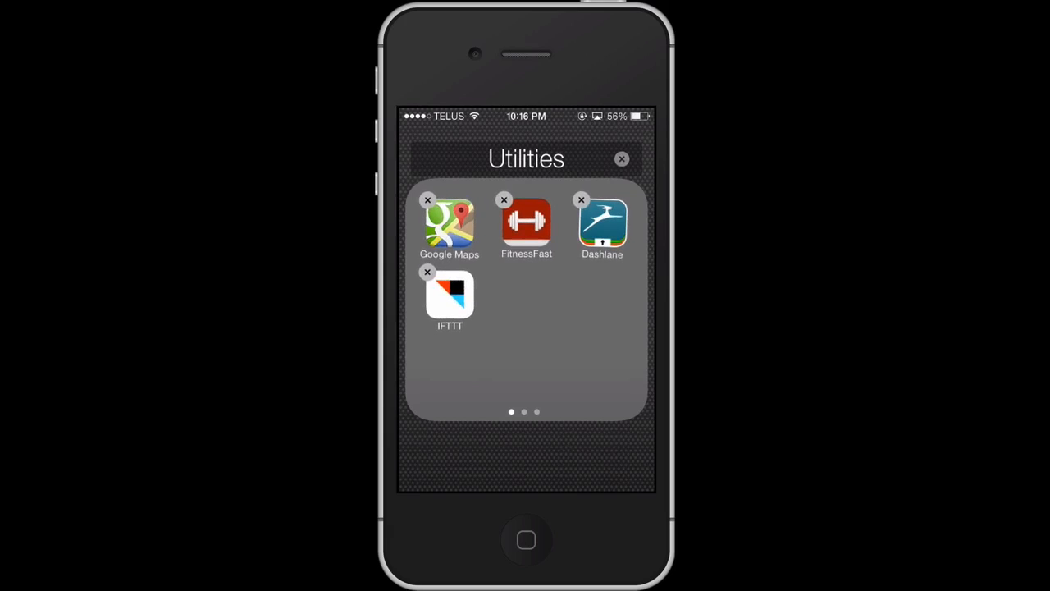
# Step: Swipe to the next Utilities page and delete Starbucks, confirming removal of its data
pyautogui.hscroll(-3)
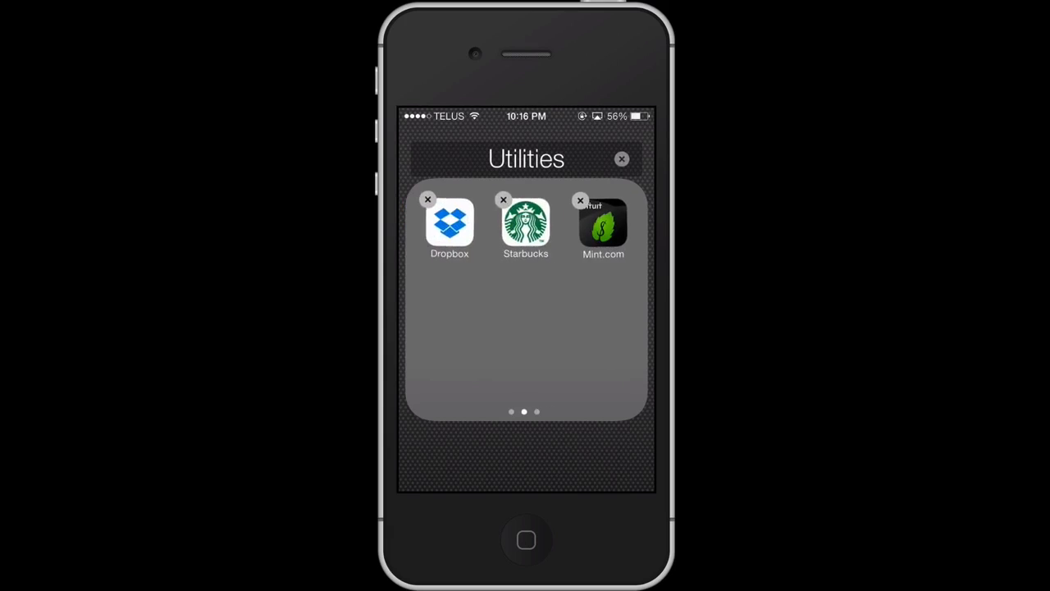
pyautogui.click(579, 199)
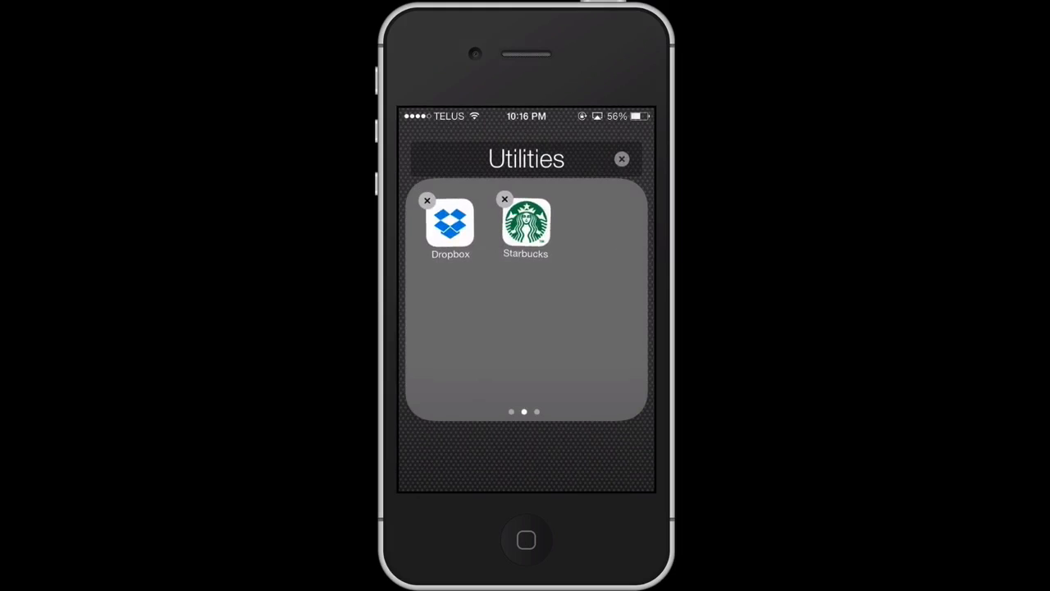
pyautogui.click(427, 200)
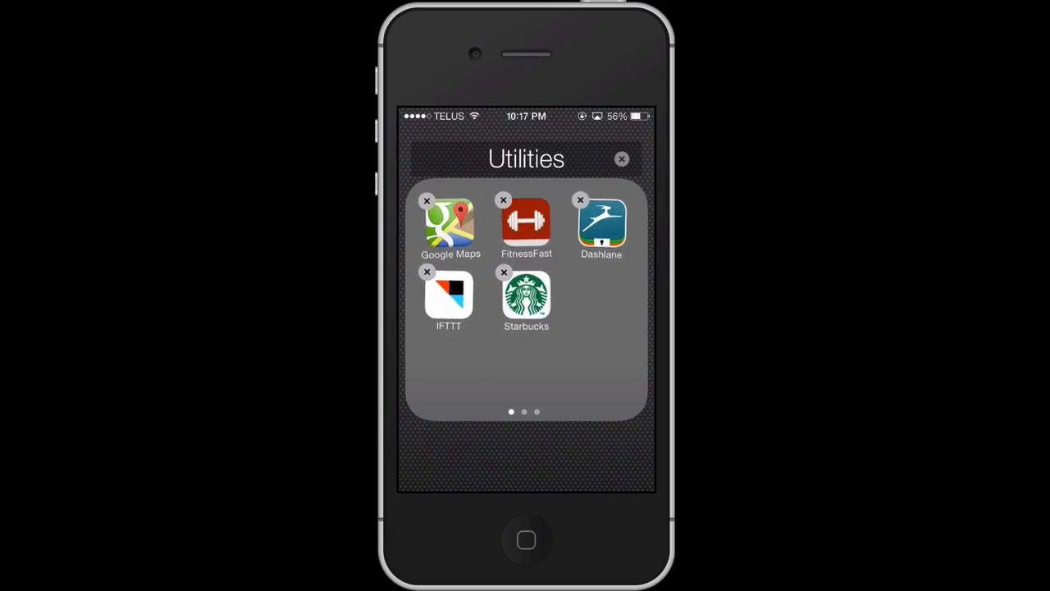
pyautogui.click(503, 272)
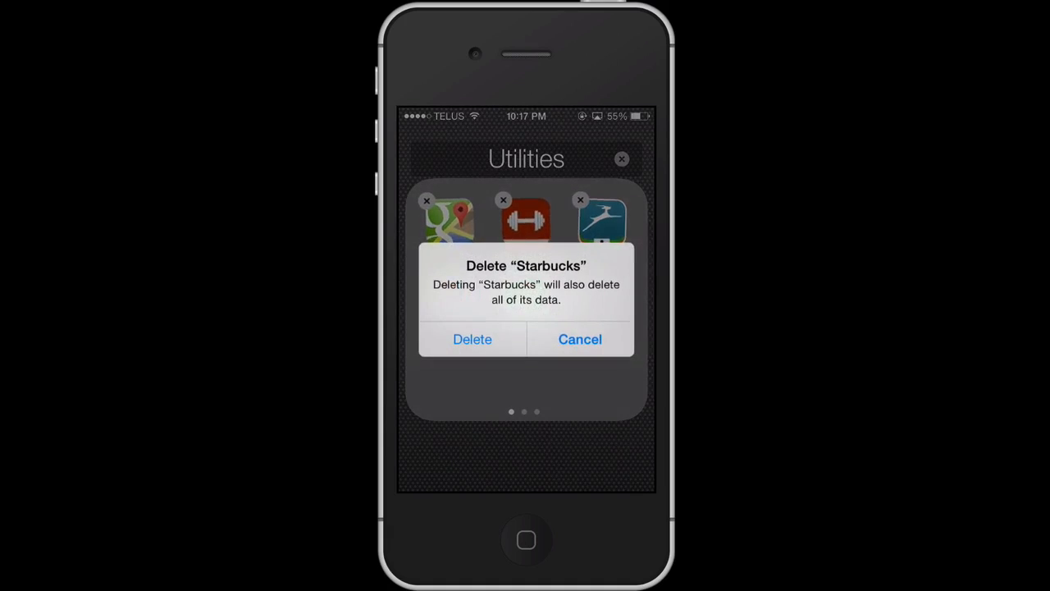
pyautogui.click(472, 338)
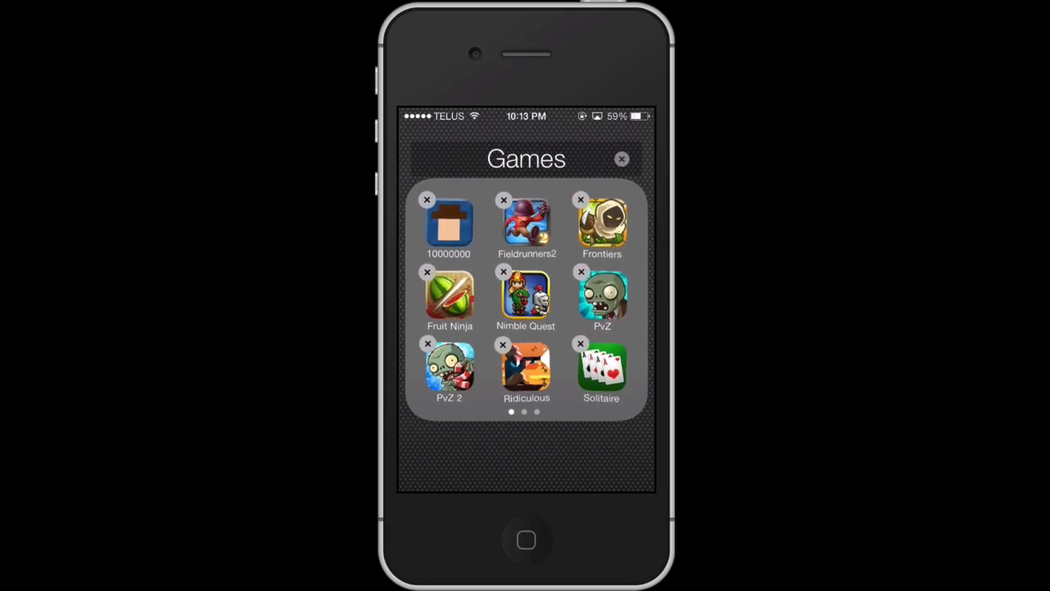
# Step: On Games page two, delete QuizUp, Tiny Wings and Sudoku, answering the Game Center prompt
pyautogui.hscroll(-3)
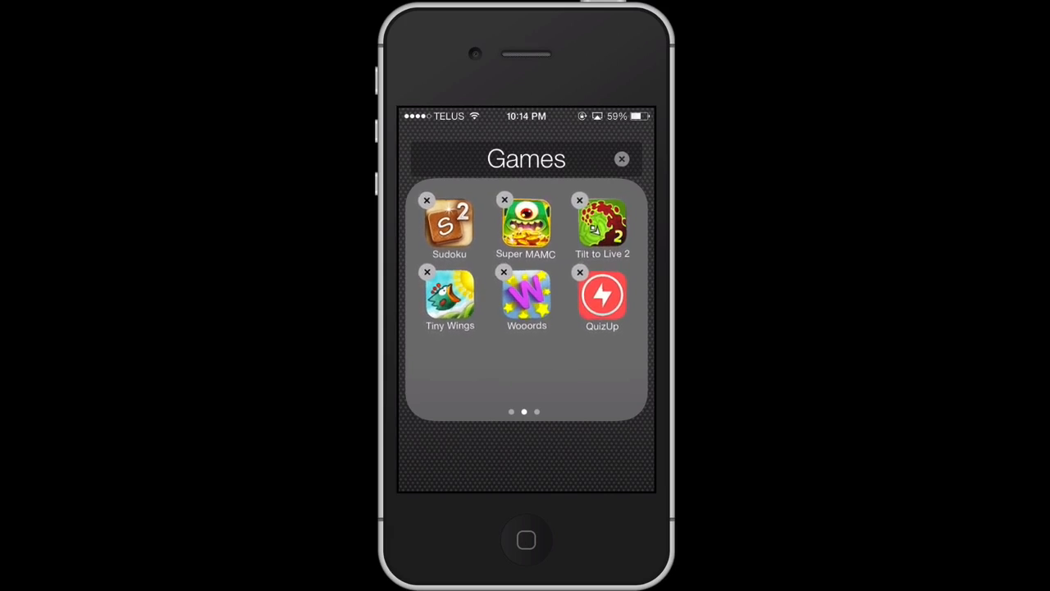
pyautogui.click(579, 271)
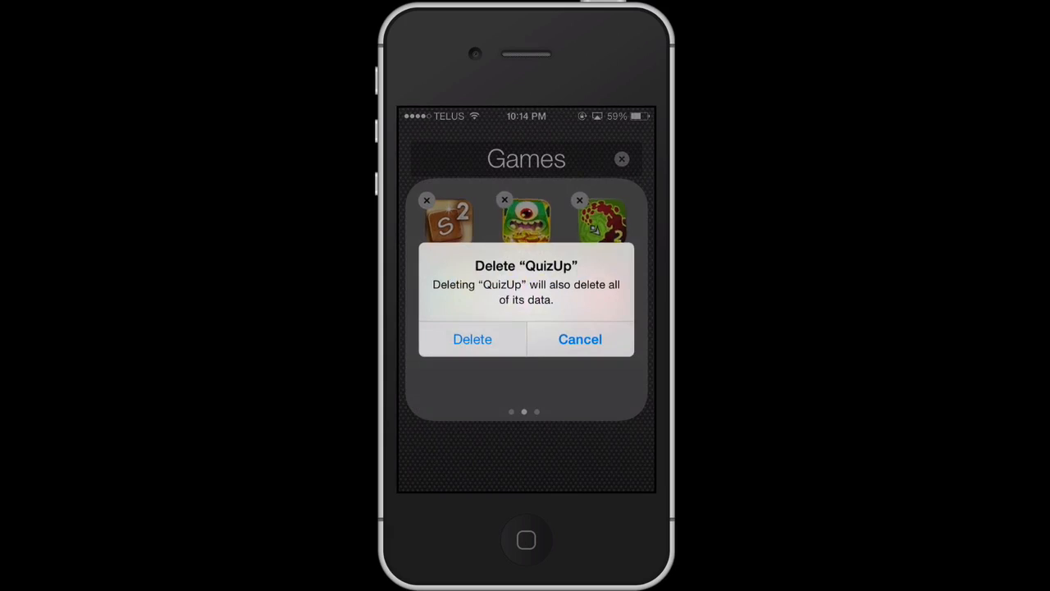
pyautogui.click(472, 339)
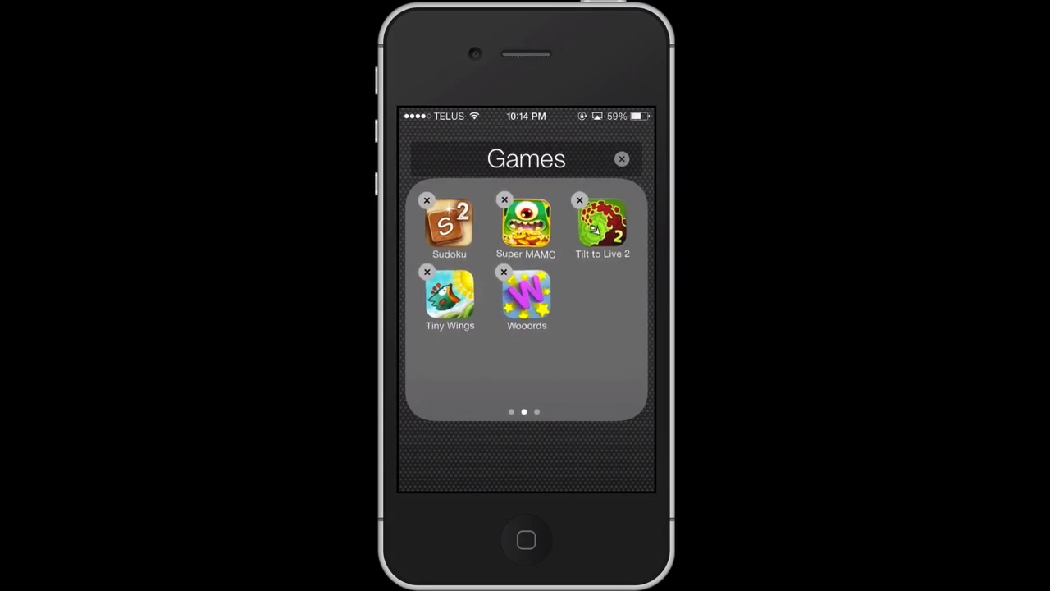
pyautogui.click(427, 271)
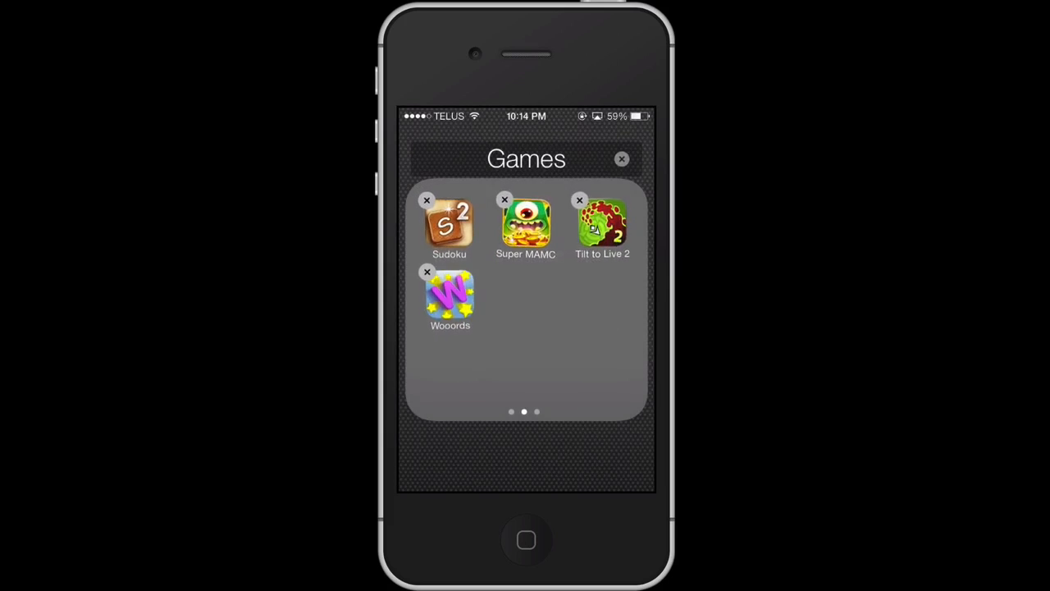
pyautogui.click(505, 199)
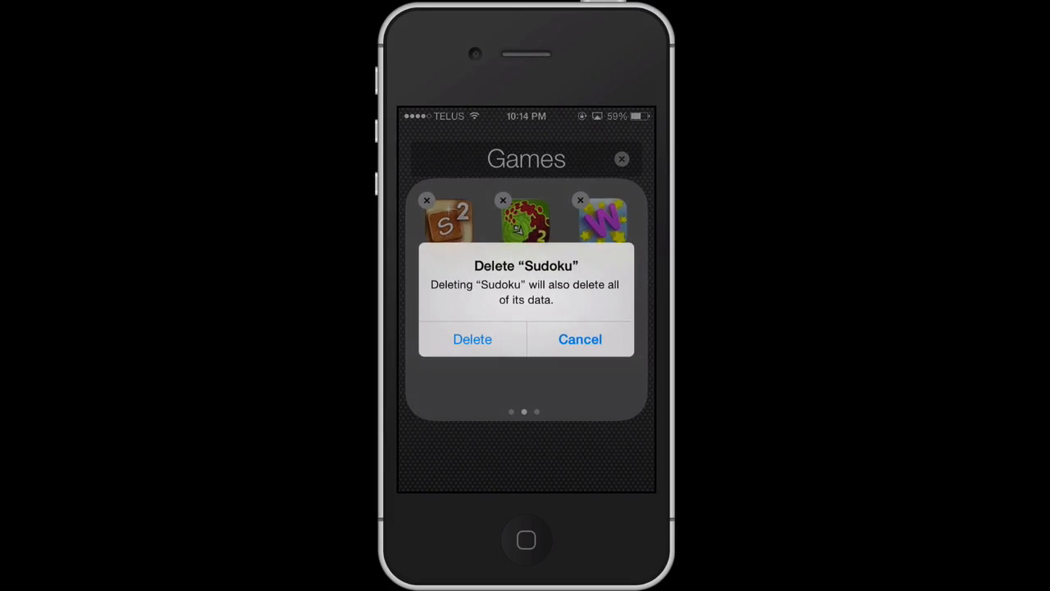
pyautogui.click(471, 339)
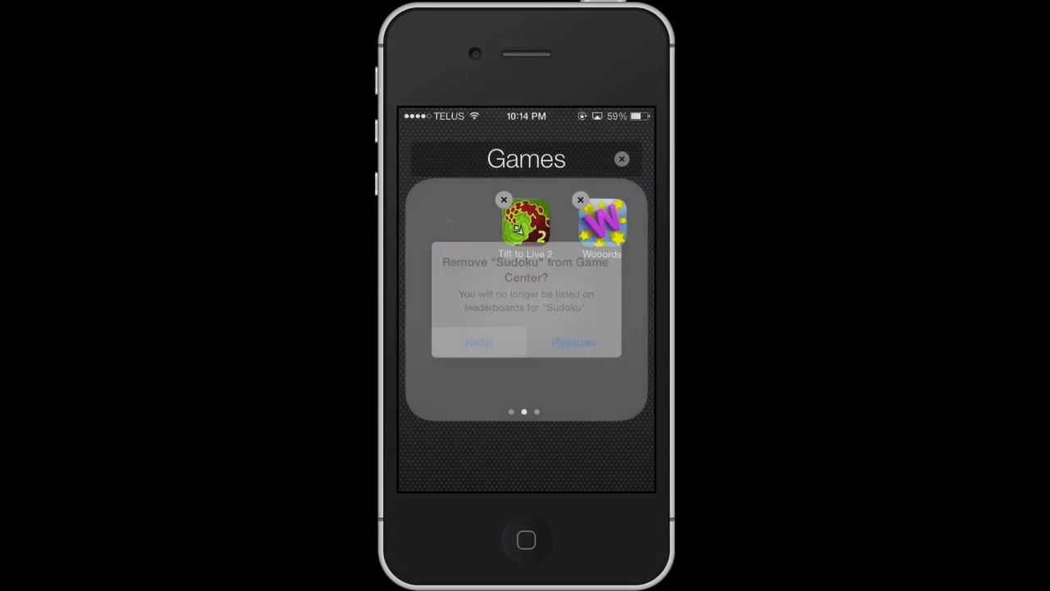
pyautogui.click(478, 342)
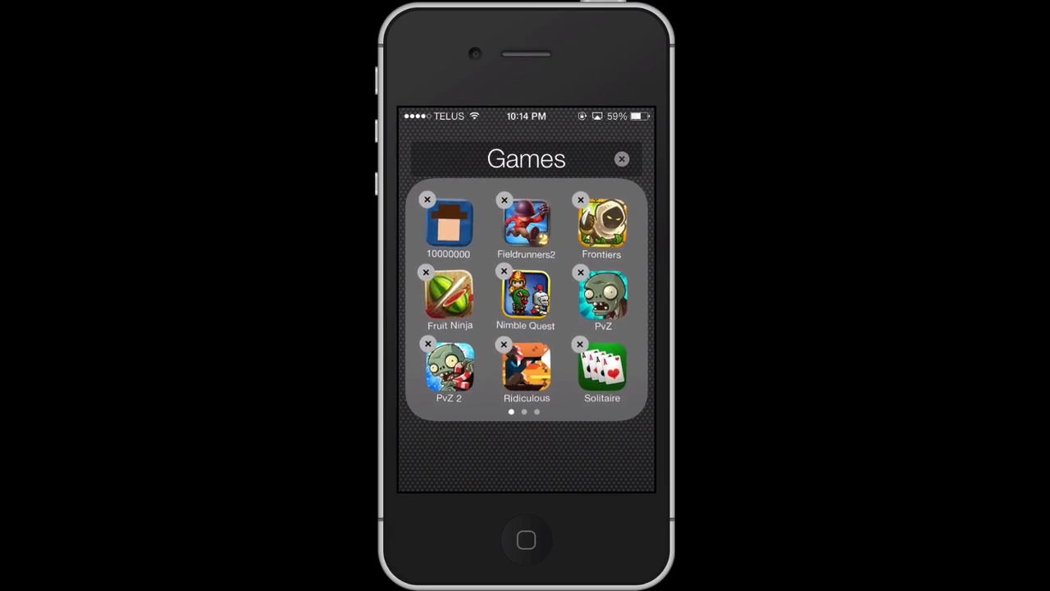
# Step: Delete PvZ, Fruit Ninja, Frontiers and another game from Games page one
pyautogui.click(504, 344)
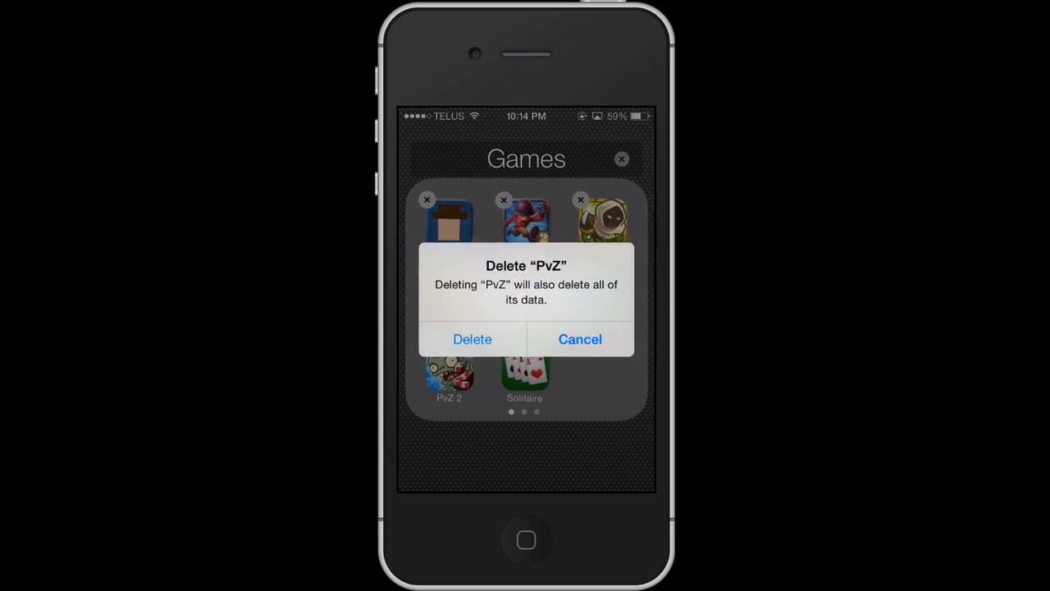
pyautogui.click(471, 338)
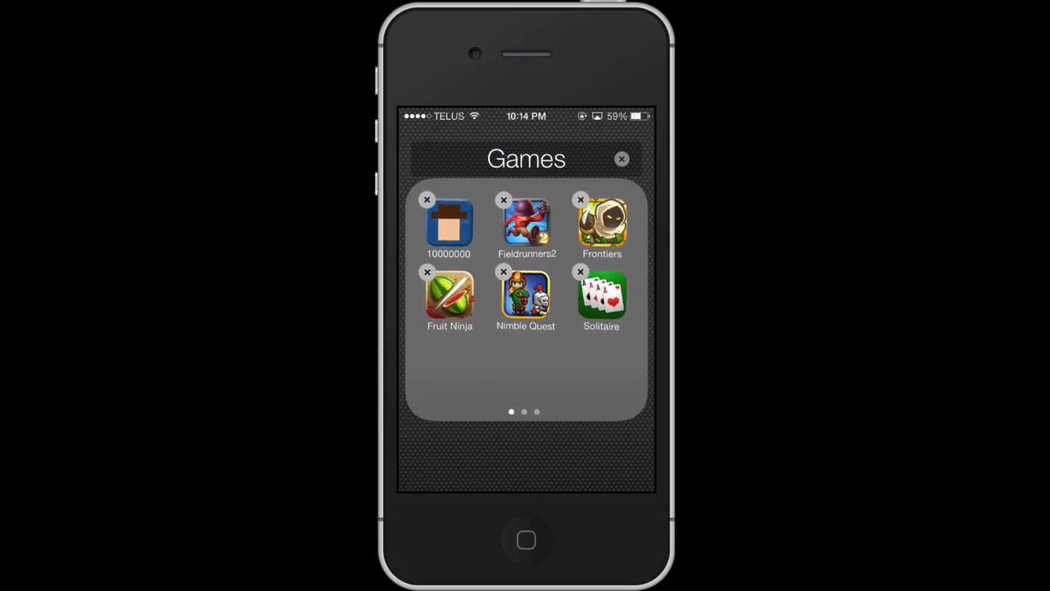
pyautogui.click(426, 271)
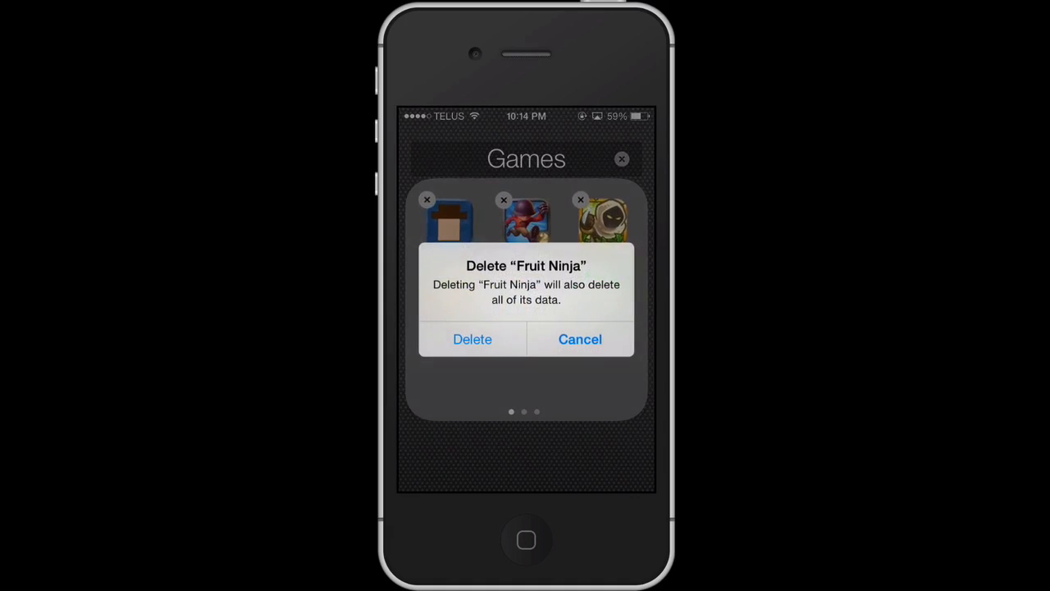
pyautogui.click(472, 339)
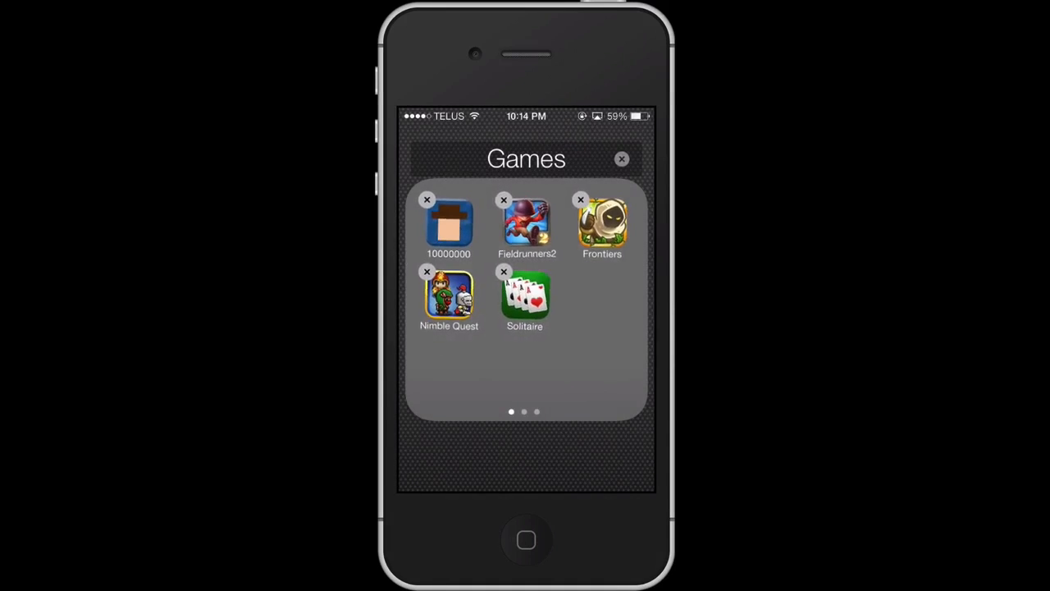
pyautogui.click(580, 200)
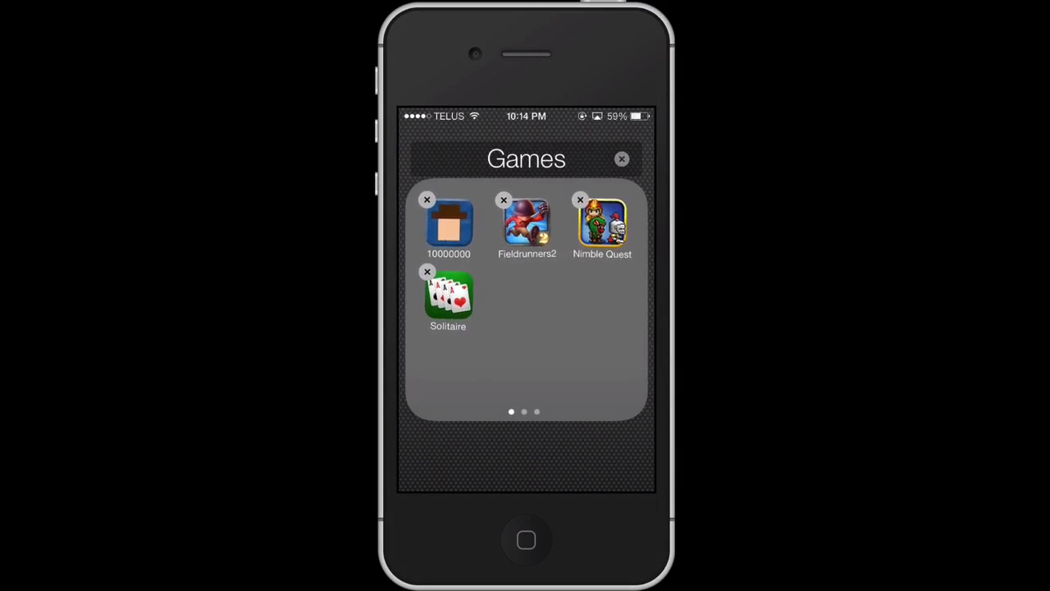
pyautogui.click(426, 271)
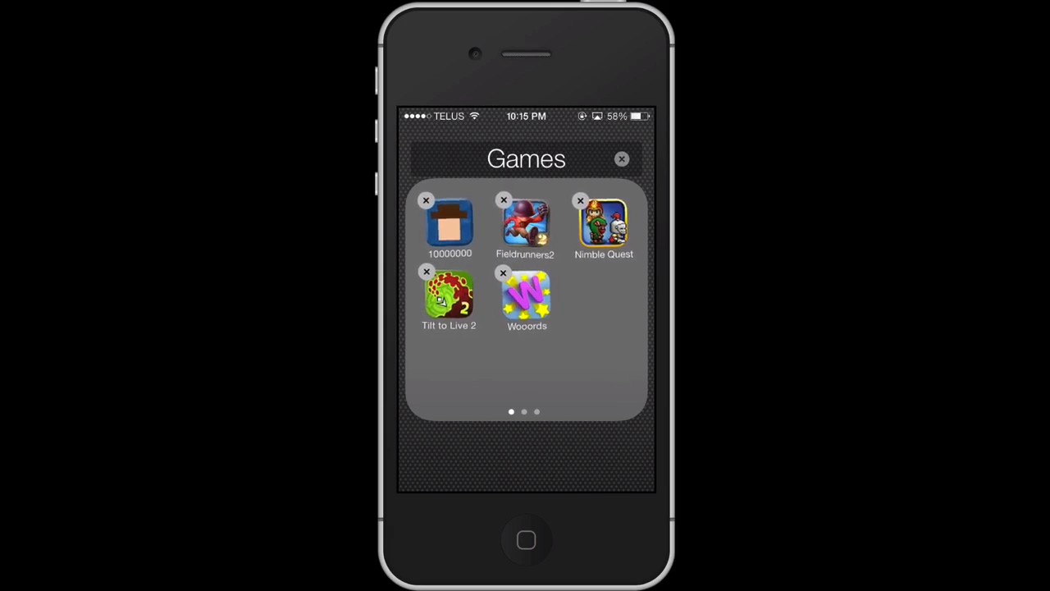
# Step: Delete Tilt to Live 2 and answer the Game Center leaderboard prompt
pyautogui.click(426, 271)
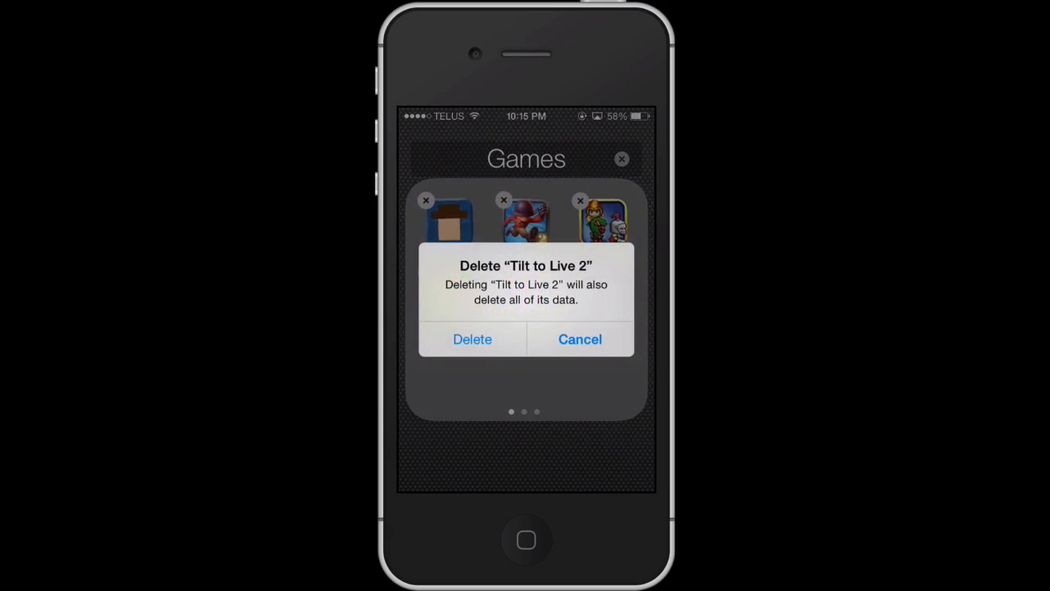
pyautogui.click(472, 339)
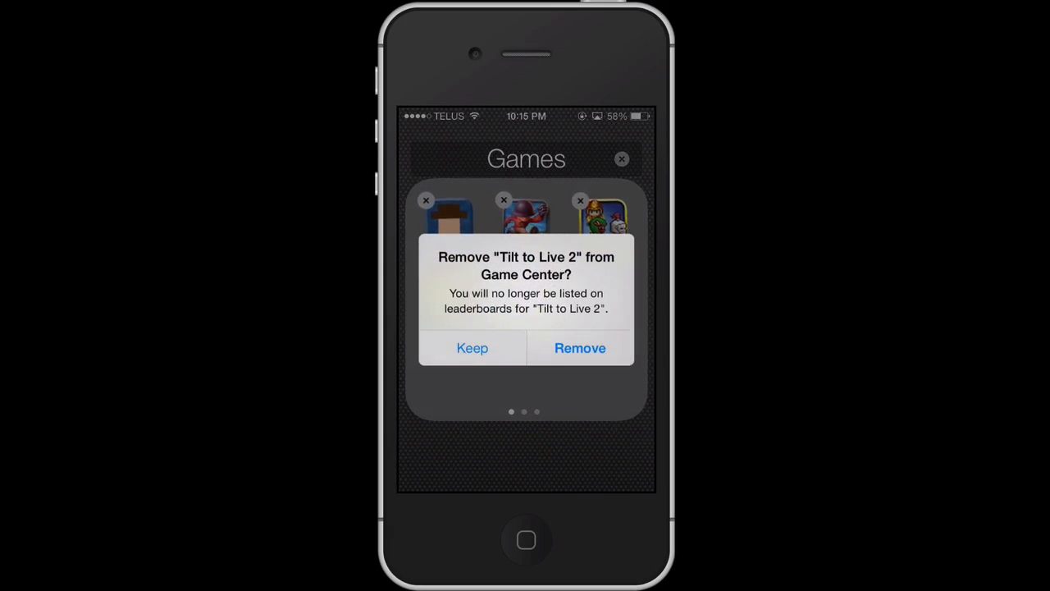
pyautogui.click(580, 347)
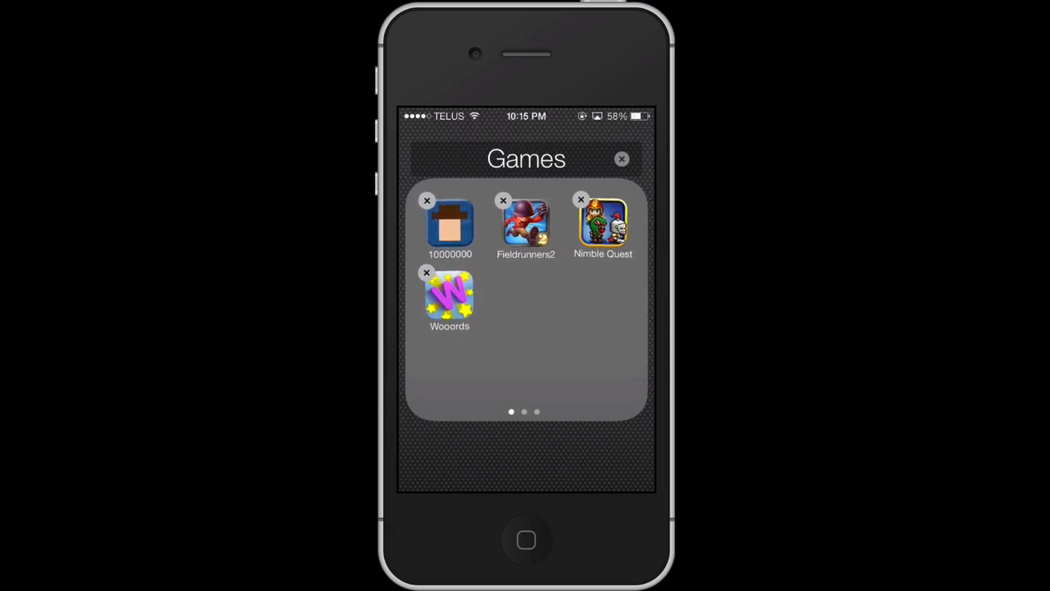